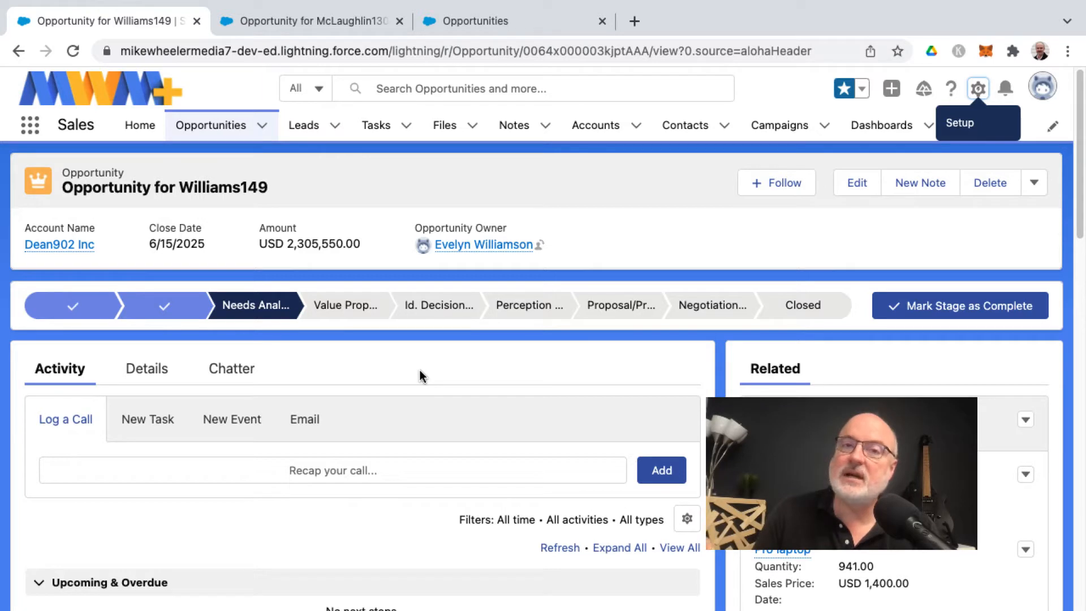
mouse_move(179, 400)
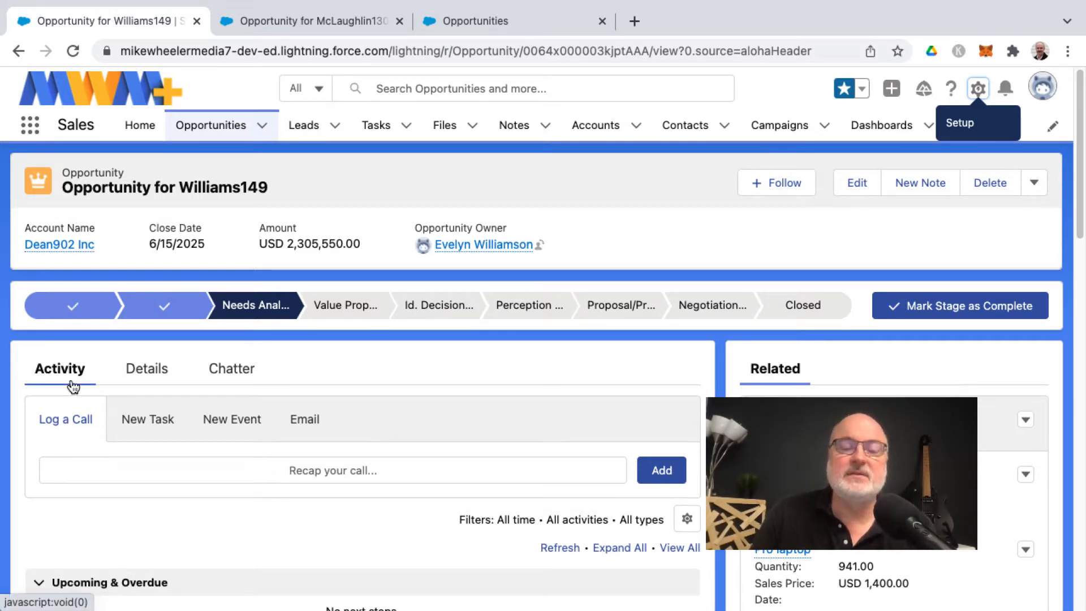
mouse_move(112, 385)
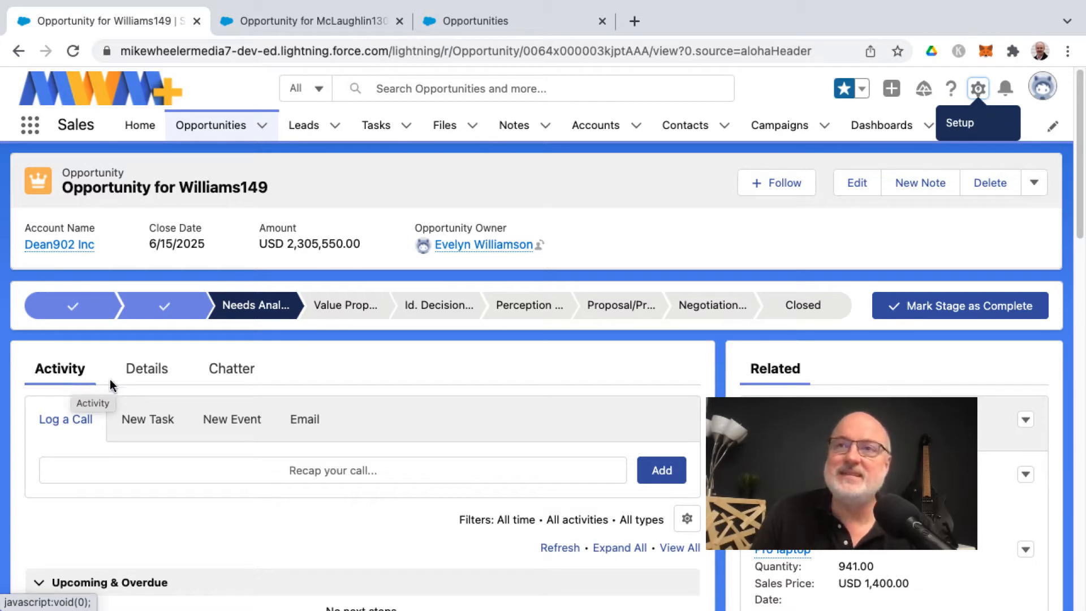
- Open this opportunity's record page in Lightning App Builder via Edit Page
click(146, 368)
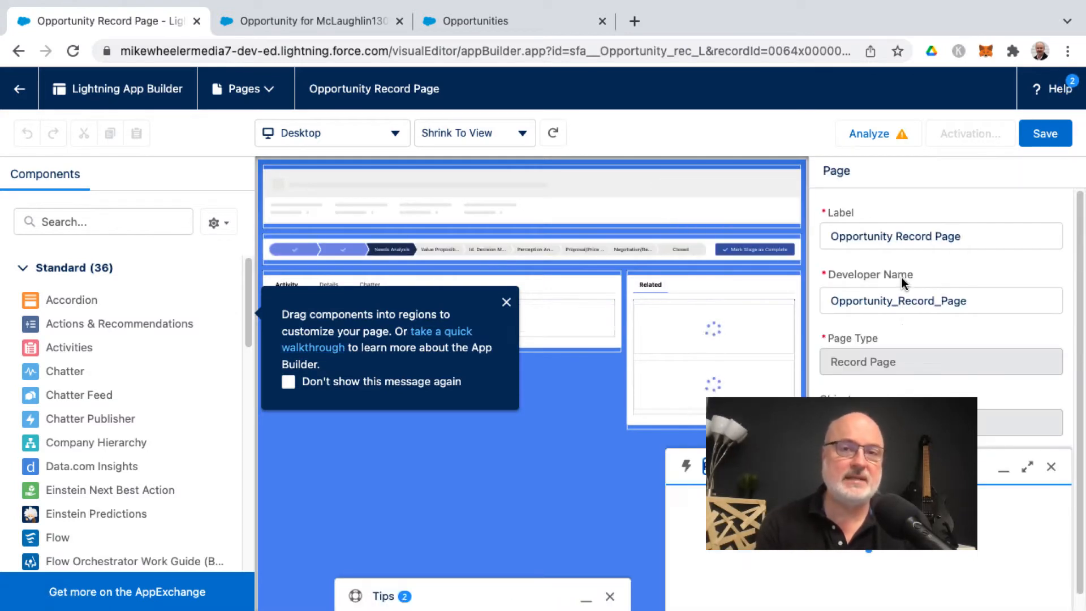
click(870, 133)
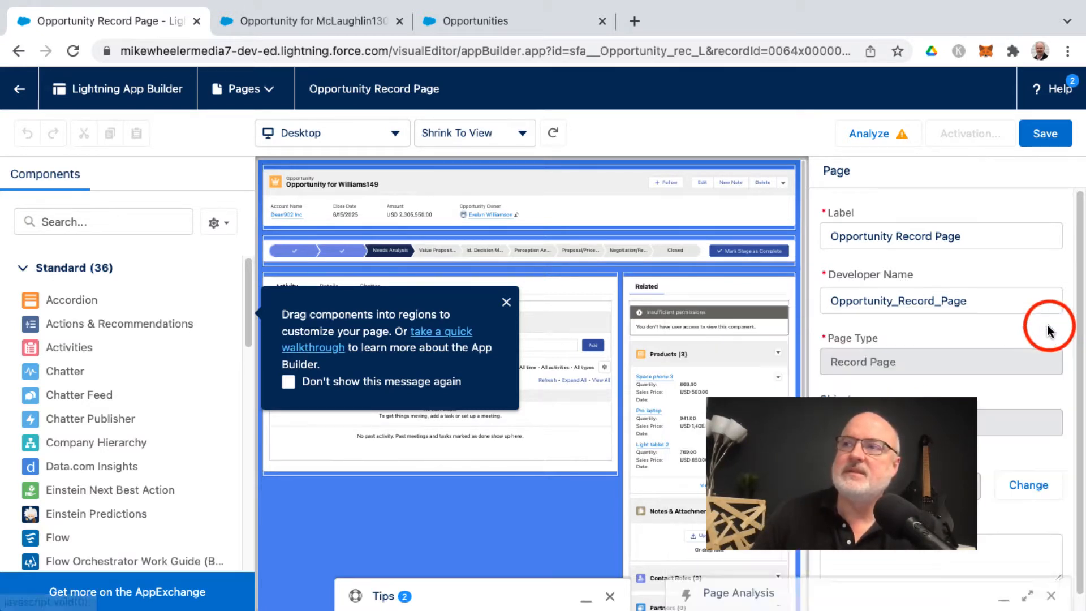
- Select the tabs component and preview the Details, Chatter and Activity tabs
click(506, 302)
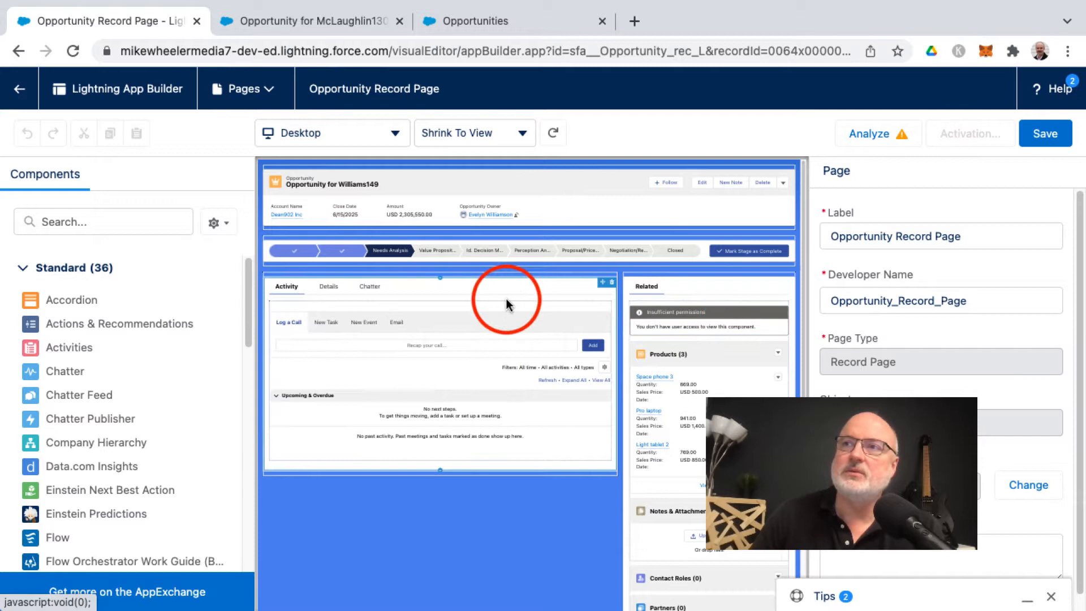
mouse_move(336, 305)
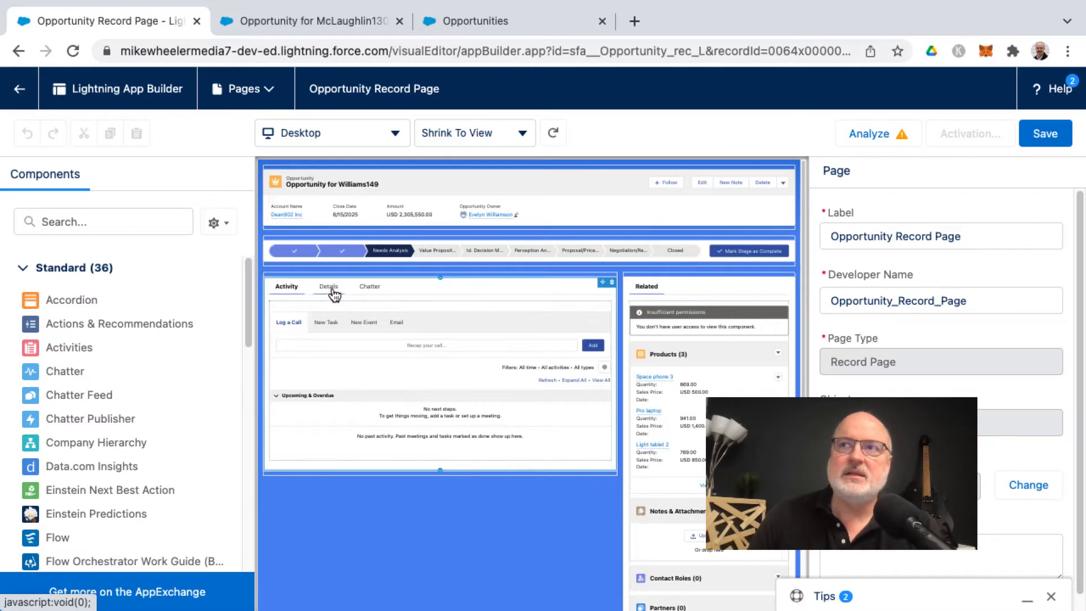
click(327, 287)
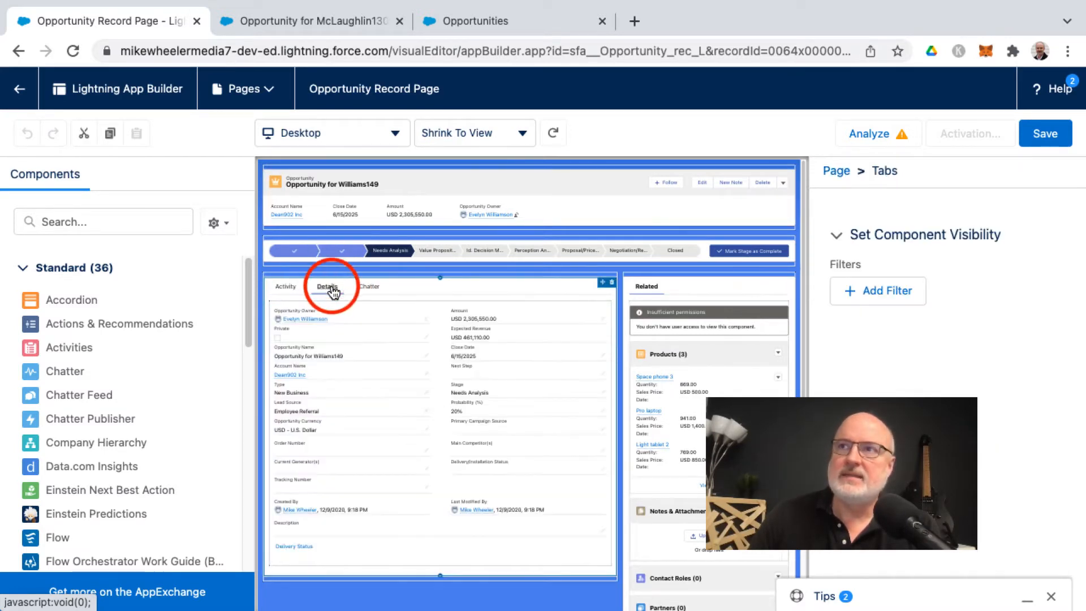
click(368, 286)
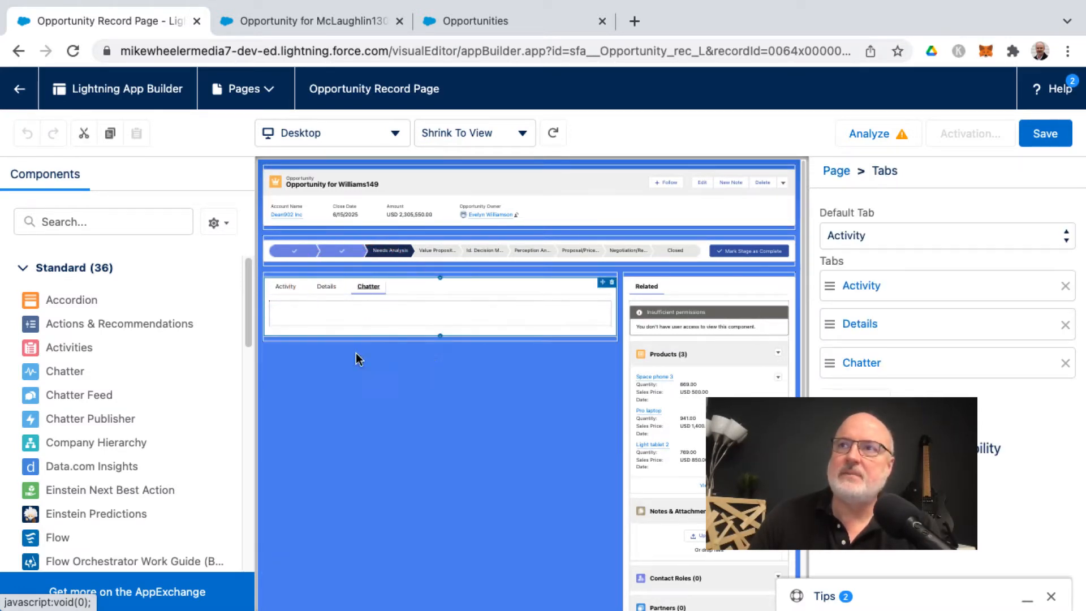
click(326, 286)
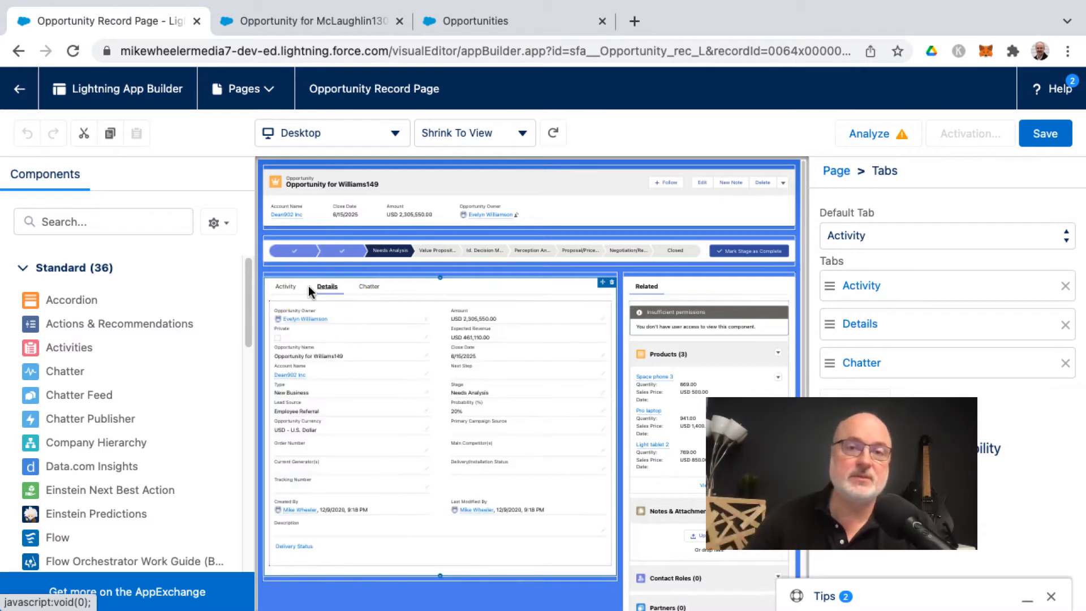
click(286, 286)
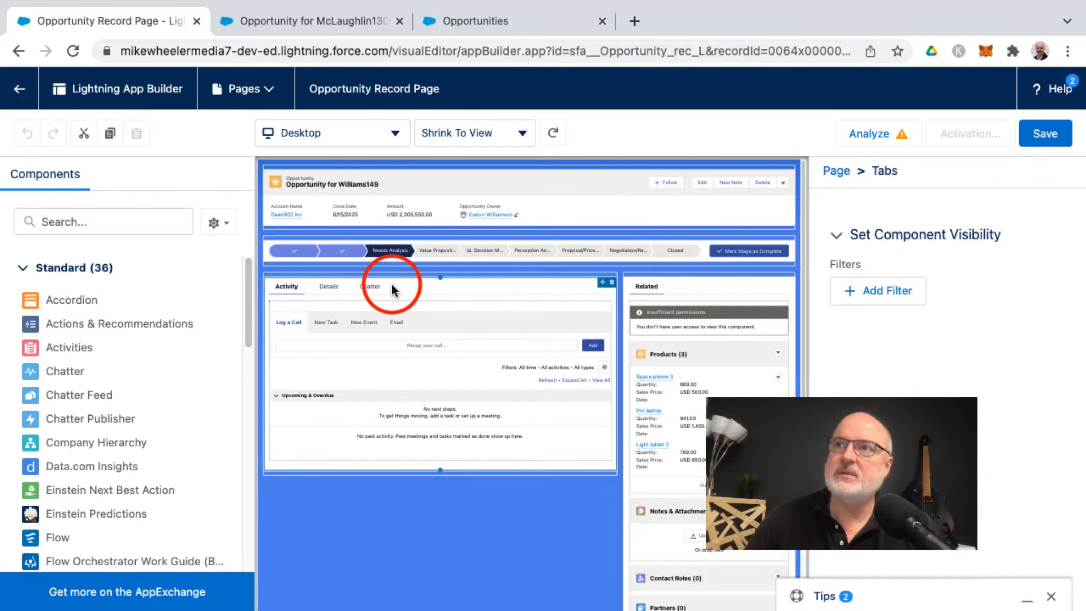
- Move Details to the top of the Tabs list and set Details as Default Tab
click(286, 286)
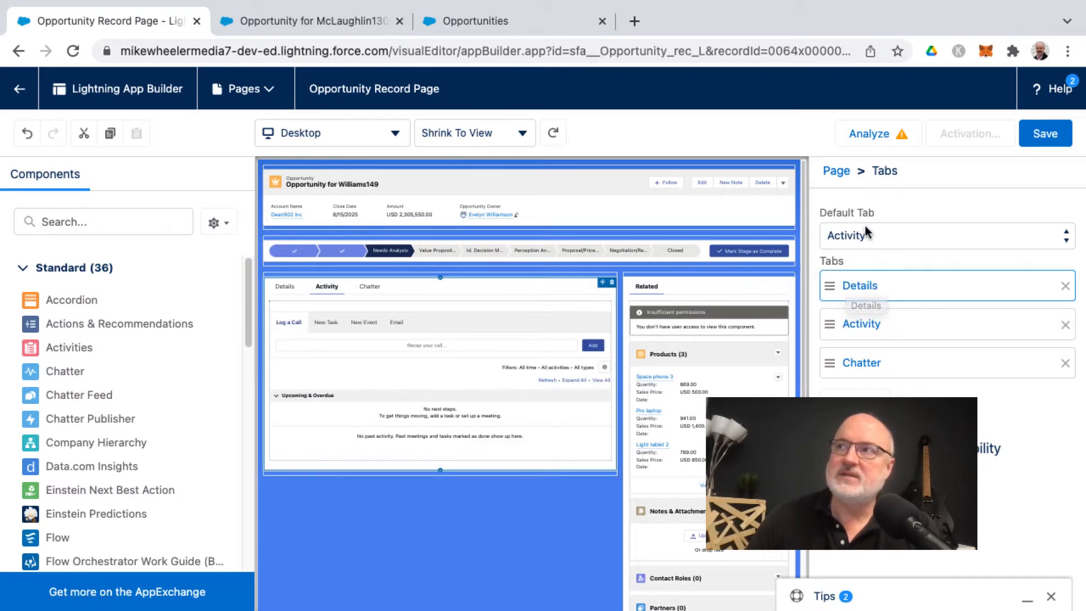
click(945, 236)
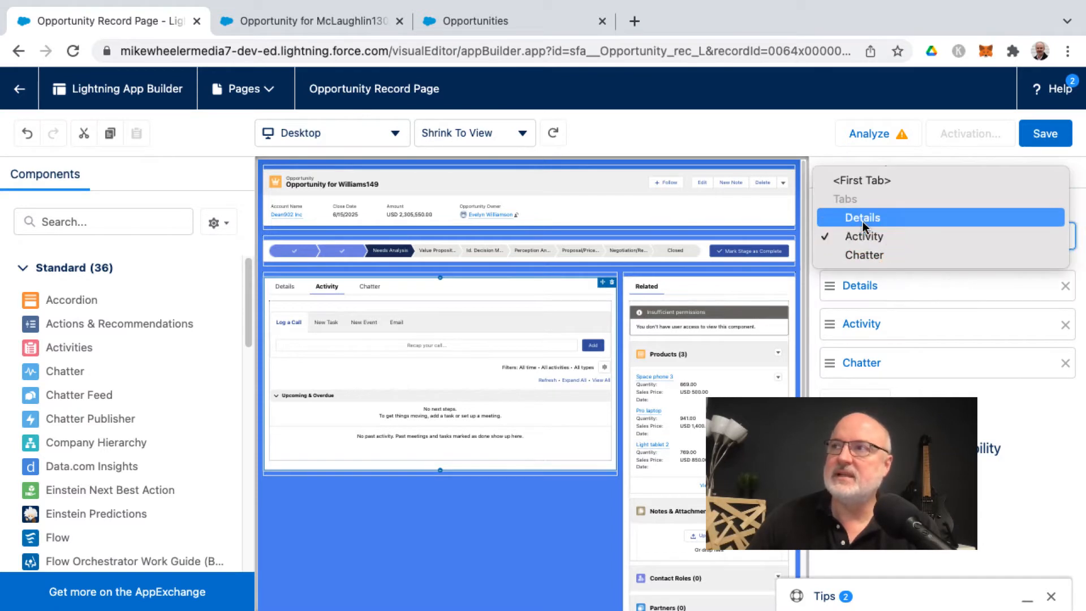
click(861, 217)
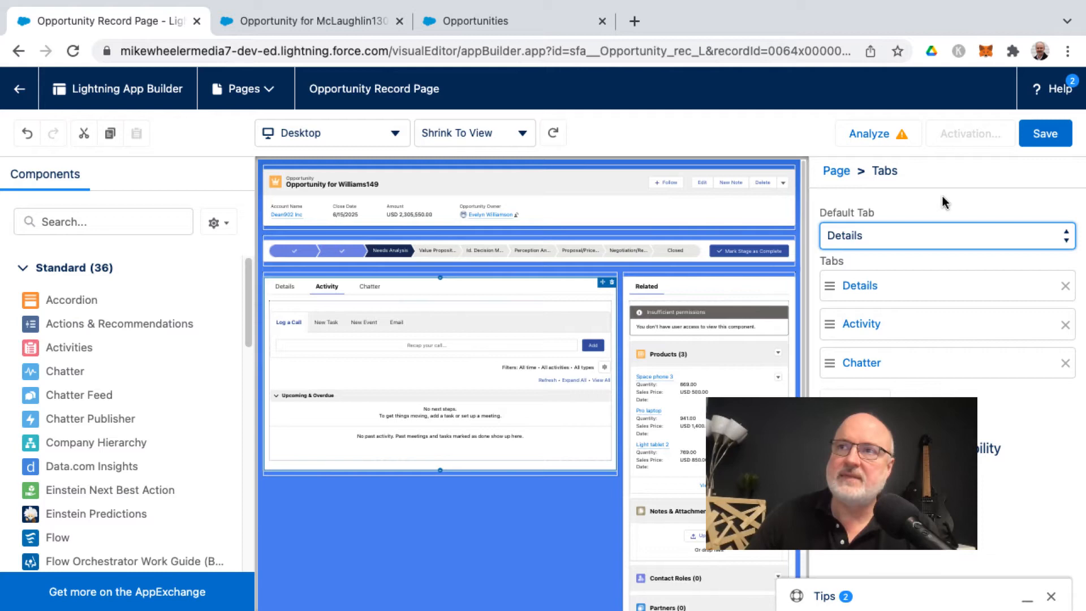
mouse_move(1046, 133)
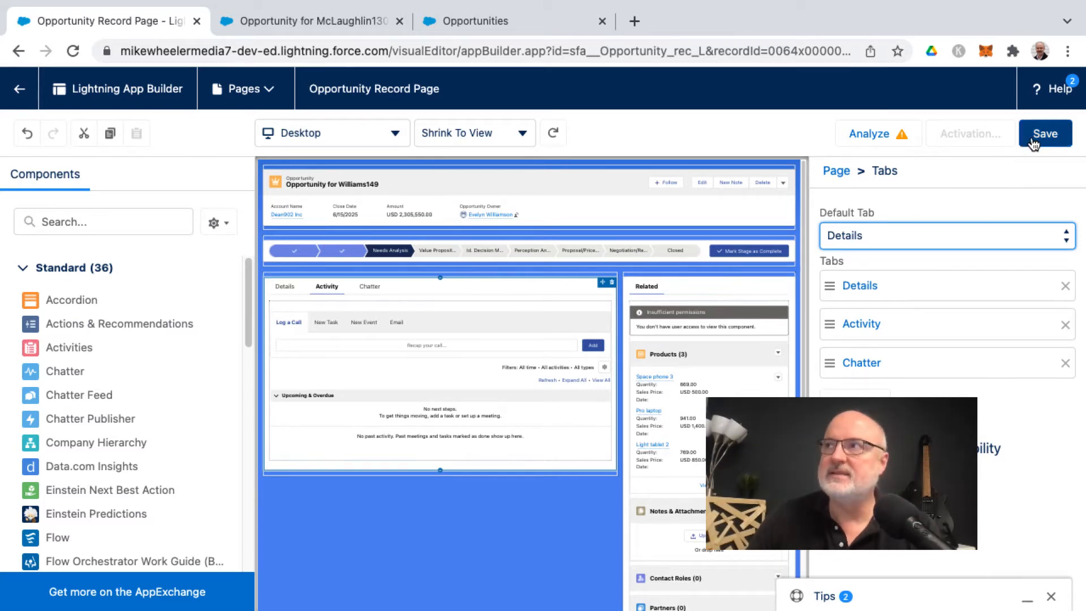
- Save the Opportunity Record Page and scroll the activation dialog to Org Default
click(1046, 132)
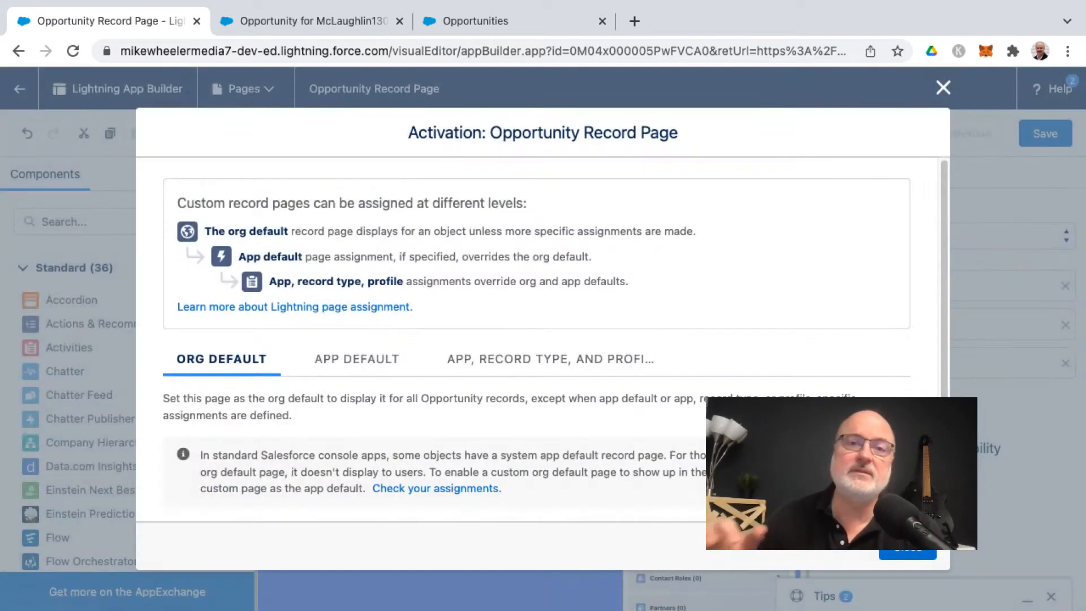
mouse_move(485, 348)
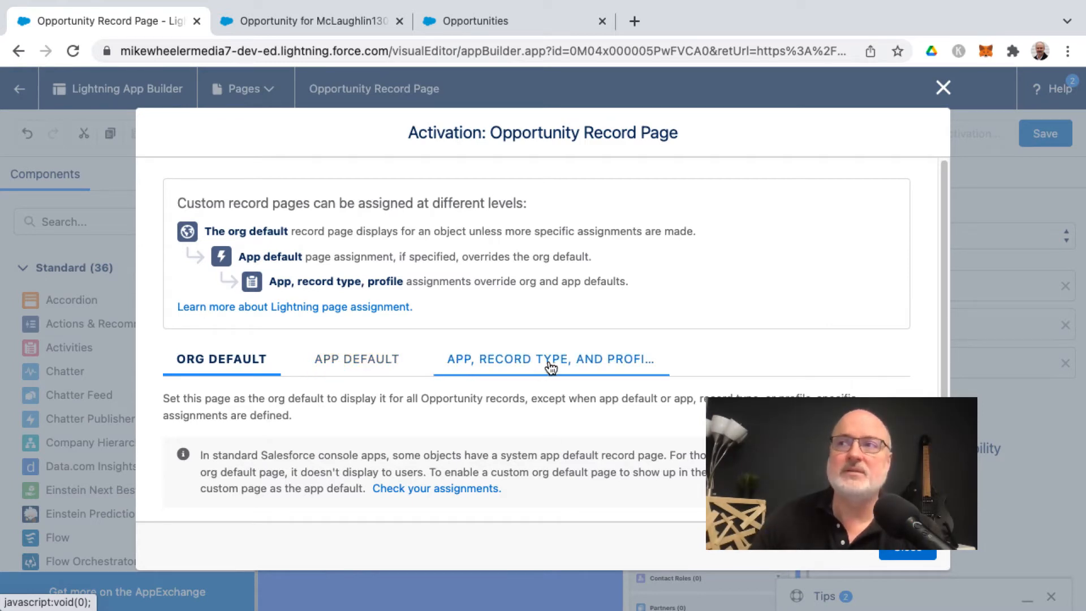
mouse_move(519, 305)
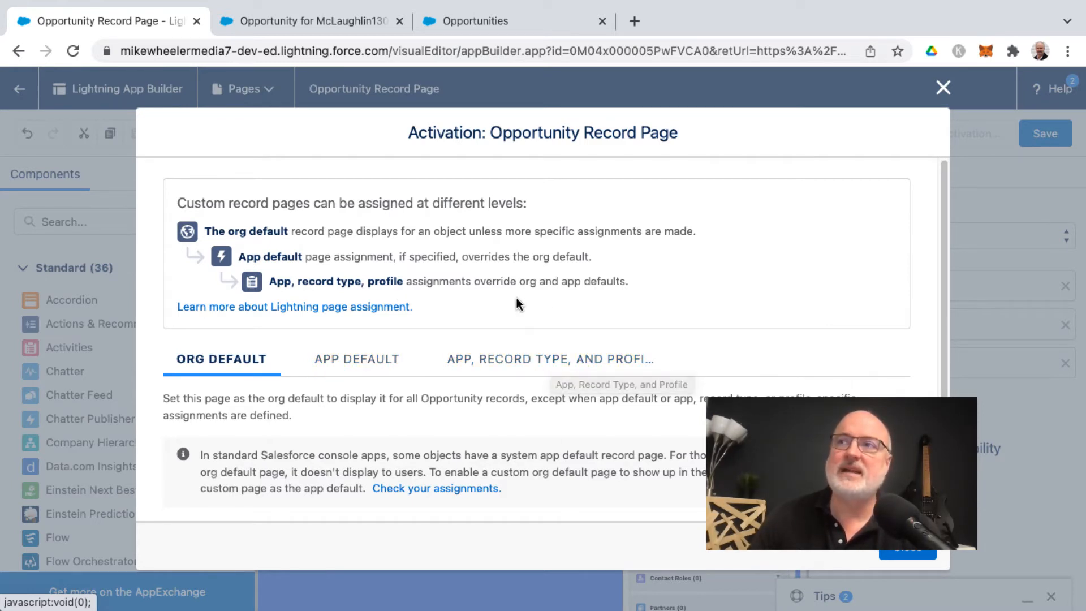
mouse_move(274, 232)
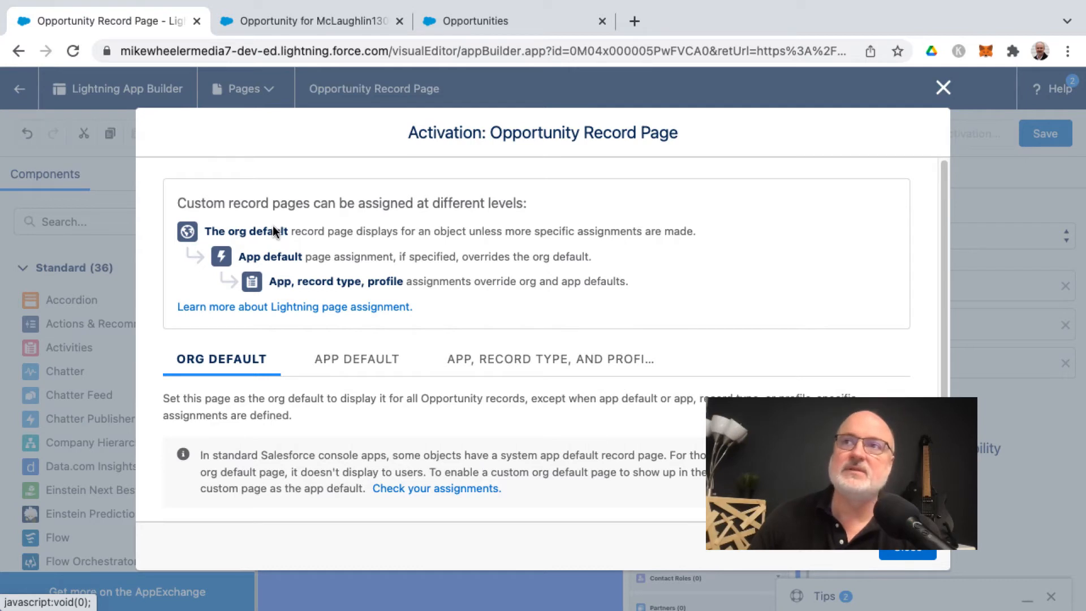
mouse_move(315, 273)
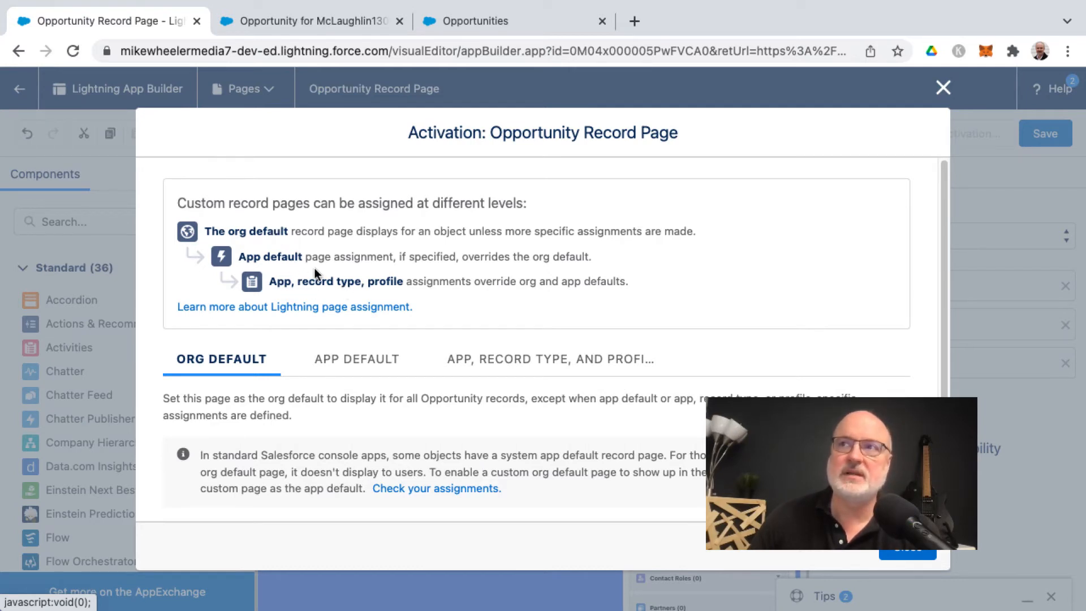
mouse_move(263, 244)
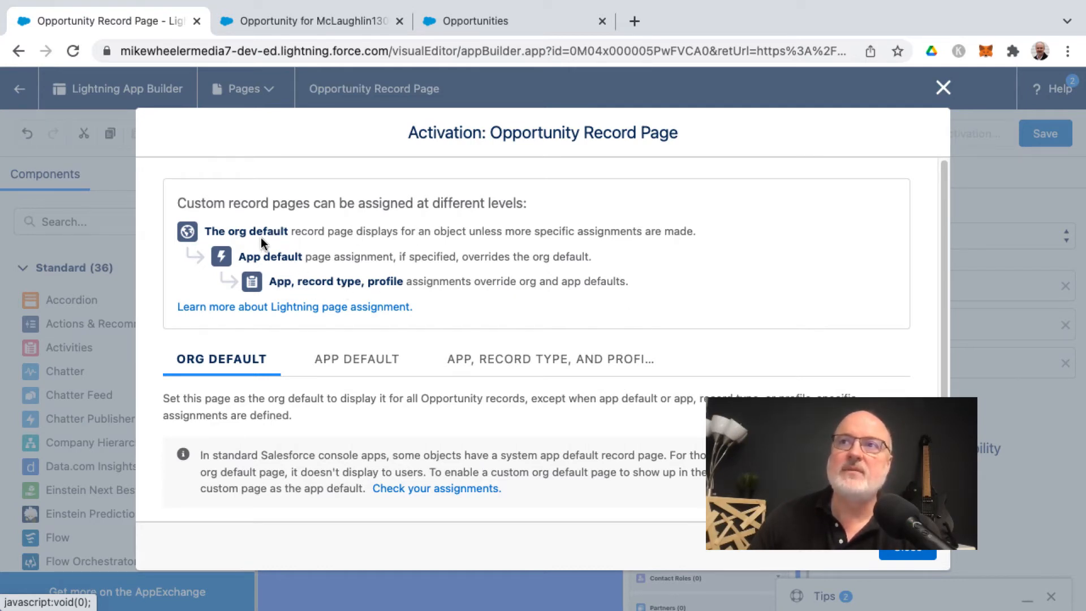
mouse_move(357, 358)
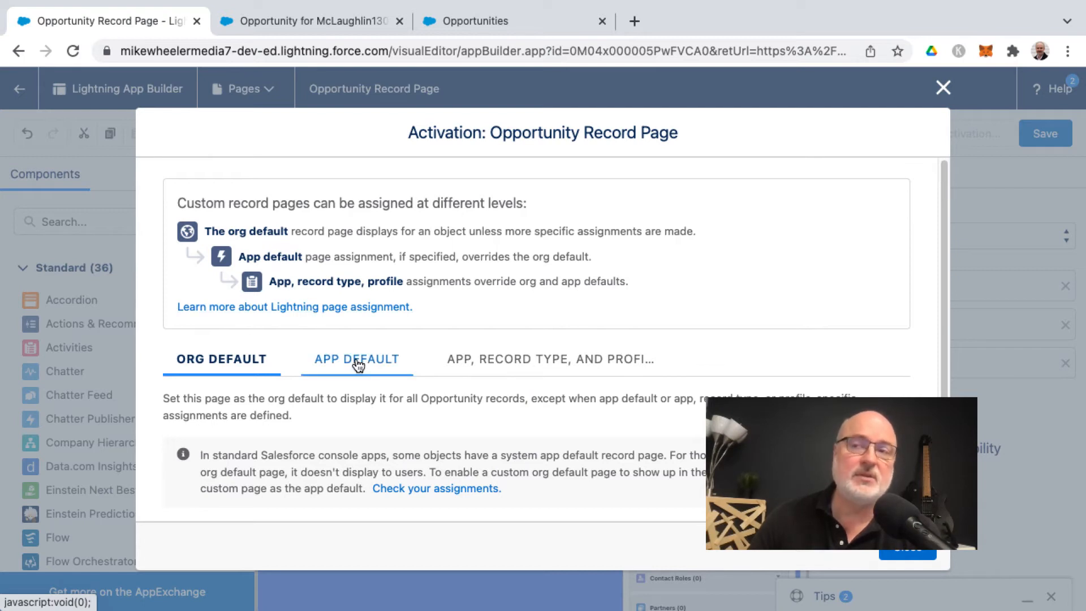
scroll(down, 3)
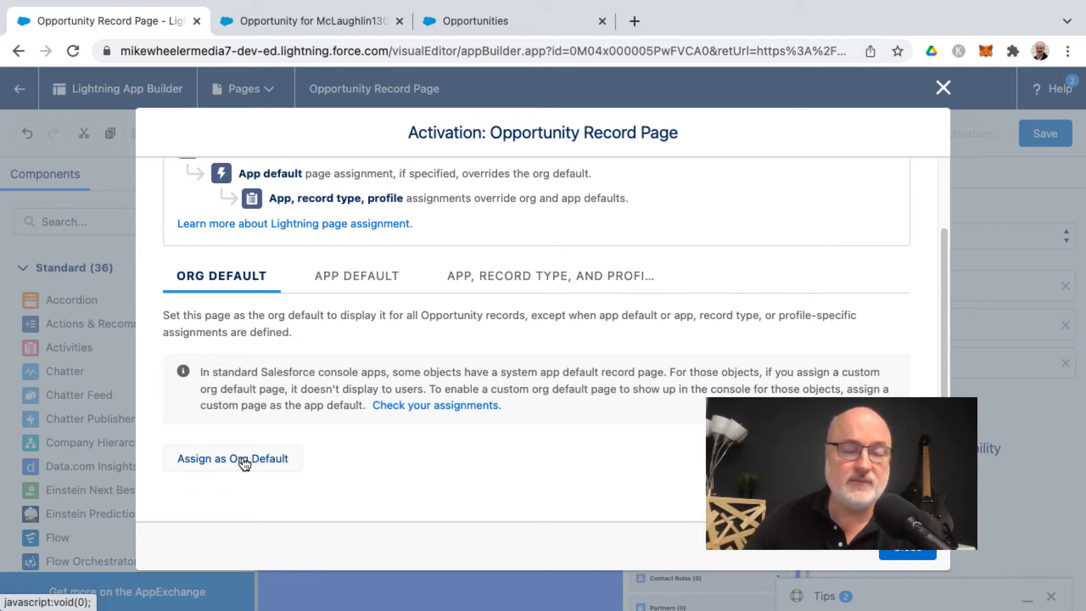
- Assign the page as org default for desktop and phone
click(232, 459)
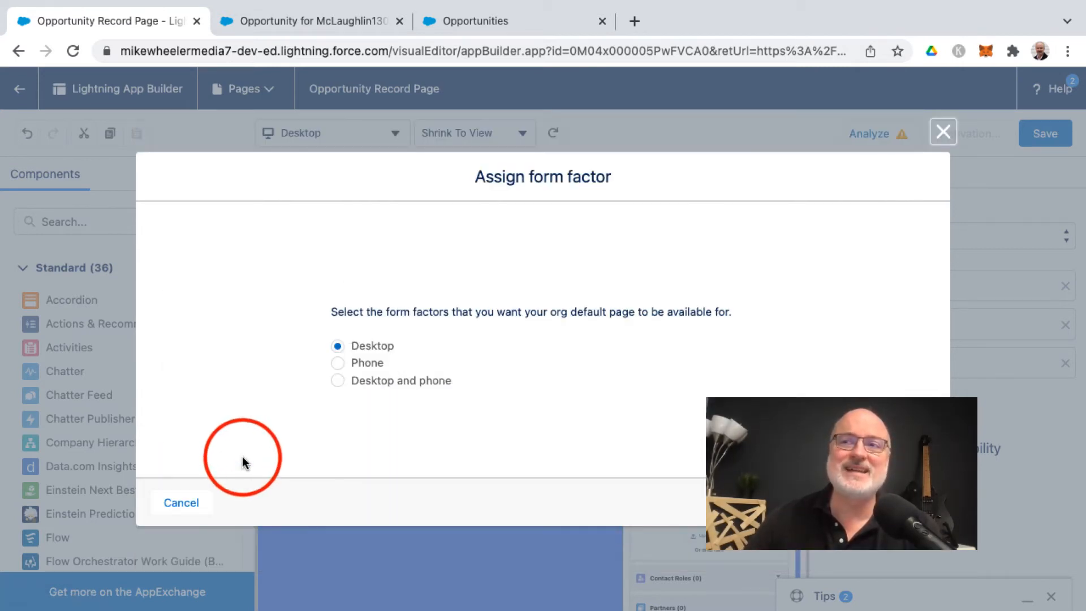
mouse_move(365, 431)
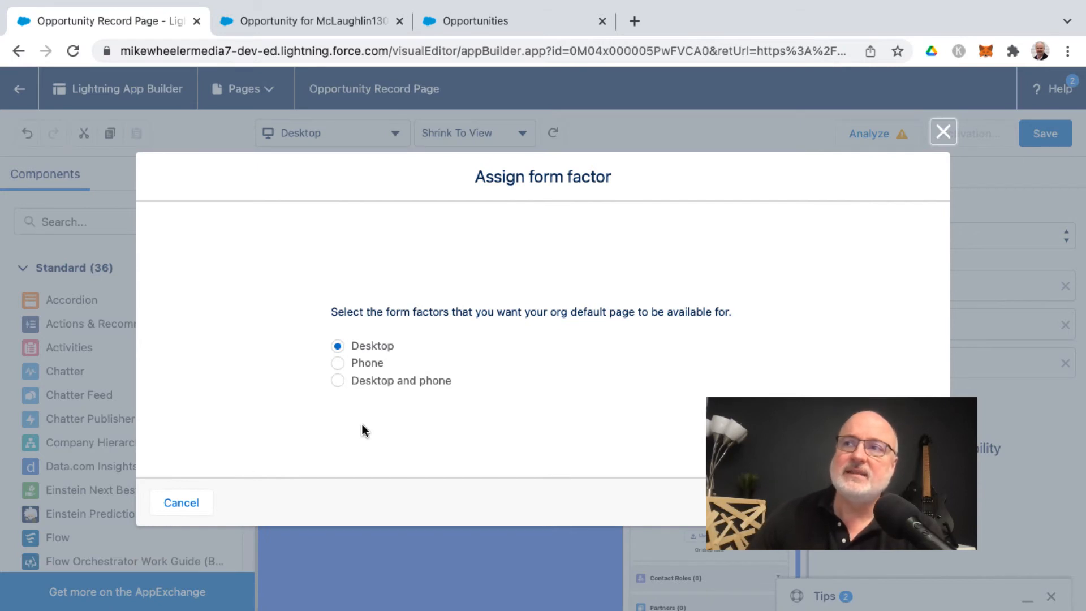
mouse_move(350, 386)
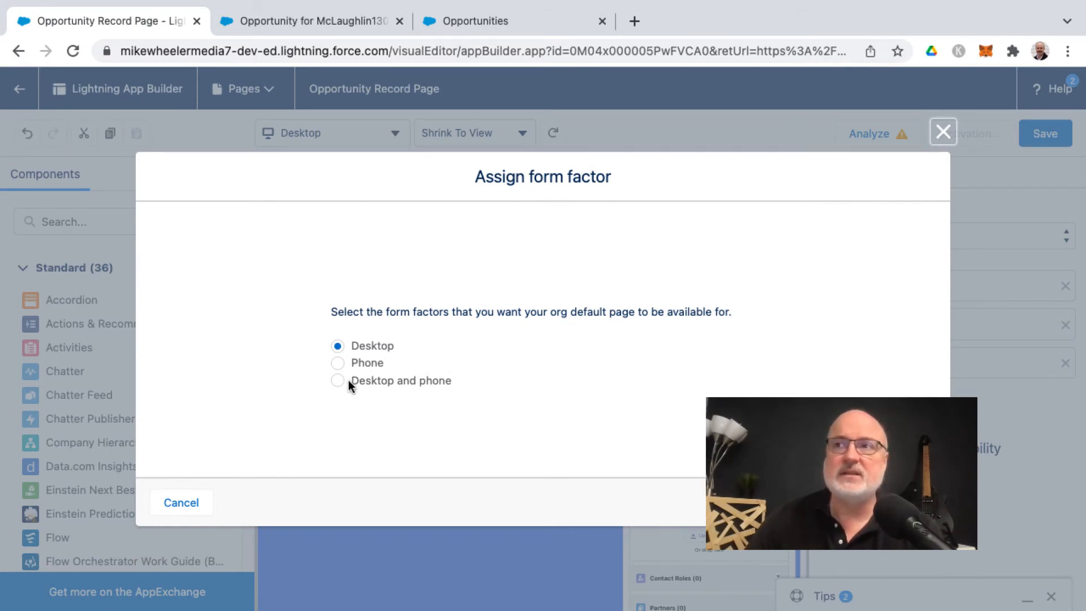
click(337, 381)
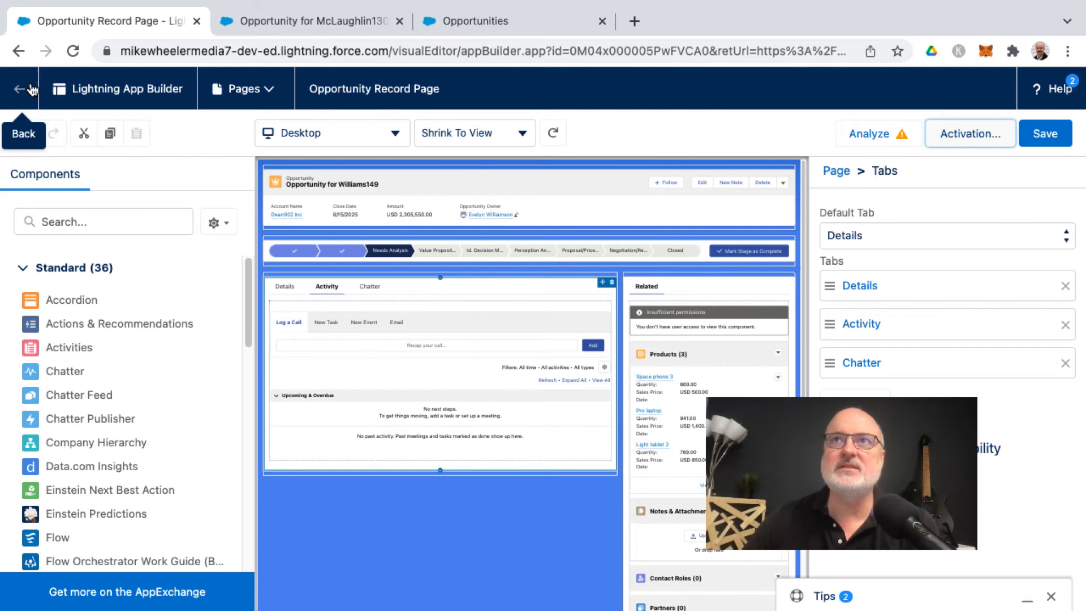
- Leave App Builder and open the Opportunity for Wagner150 record from the opportunities list
click(19, 89)
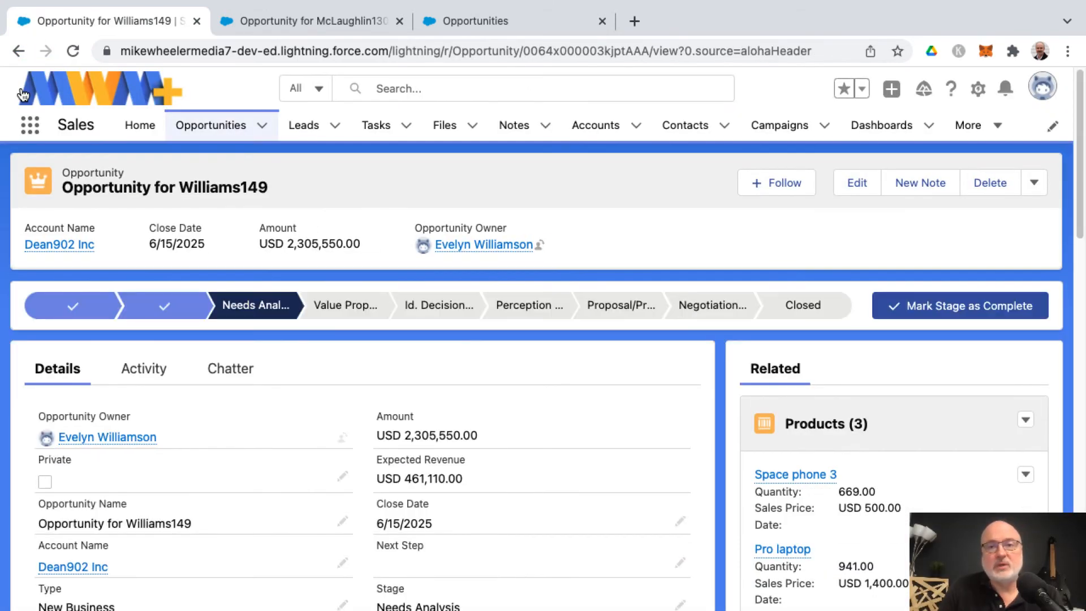
mouse_move(126, 402)
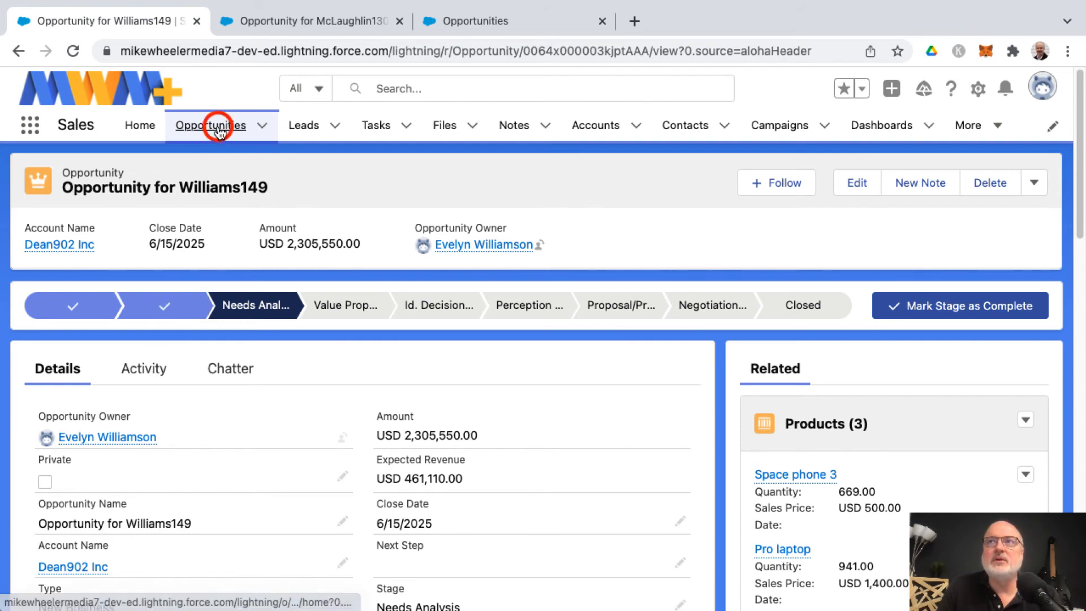
click(211, 125)
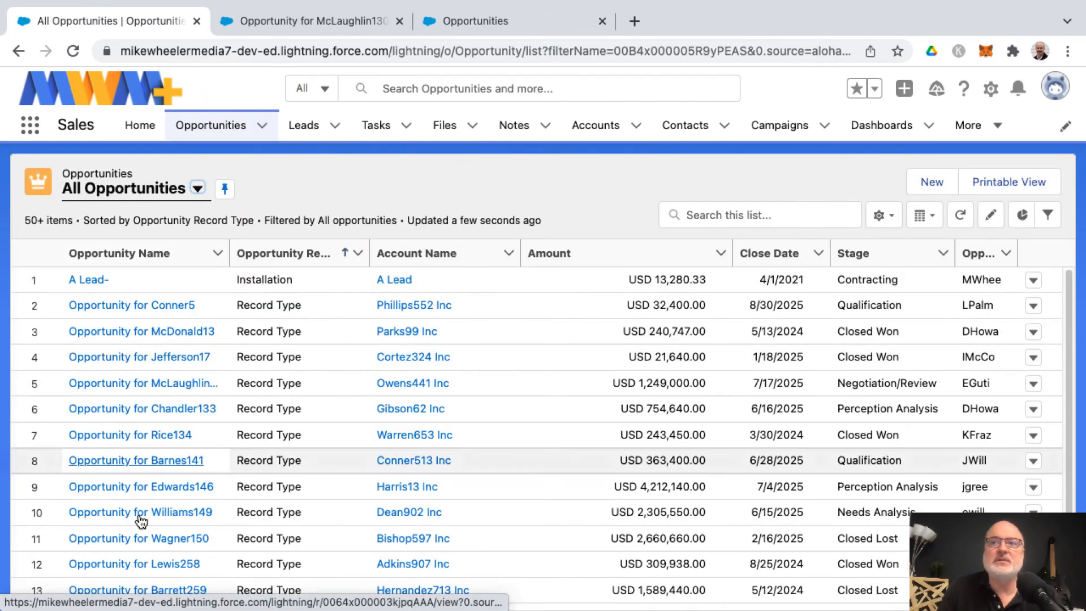
click(138, 538)
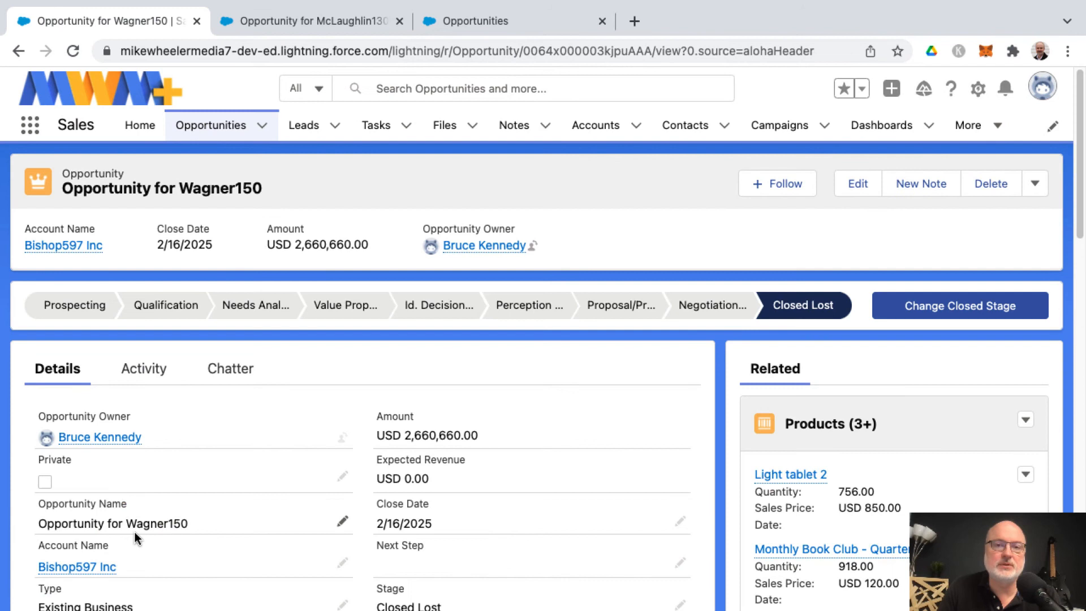